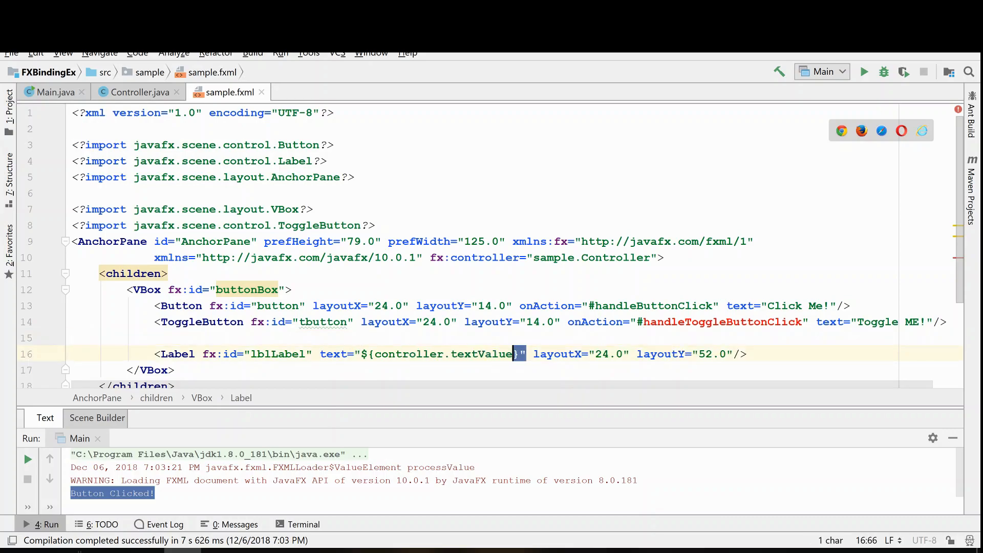
Add a textToggleValue StringProperty and bind the ToggleButton text to ${controller.textToggleValue}
{"action": "double_click", "coordinate": [422, 354]}
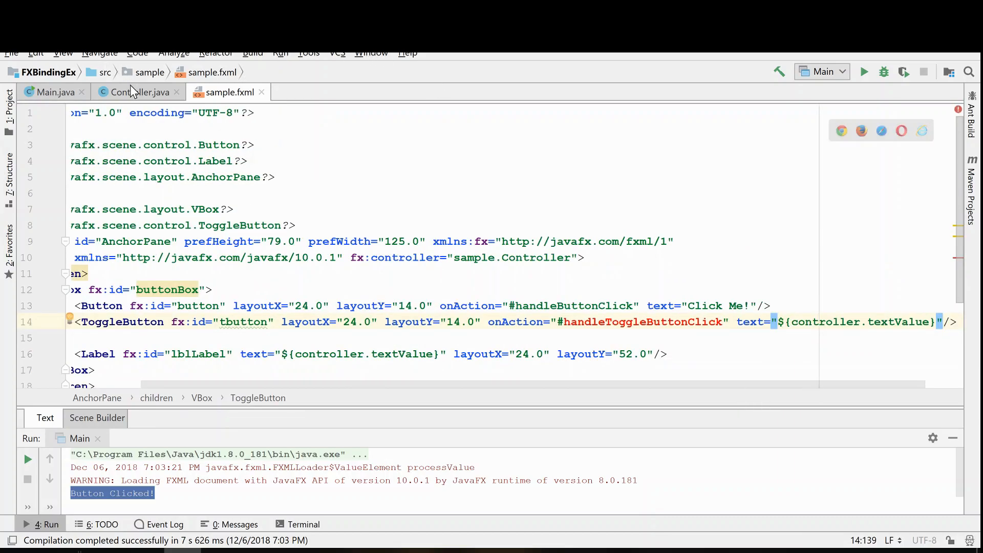
{"action": "left_click", "coordinate": [138, 92]}
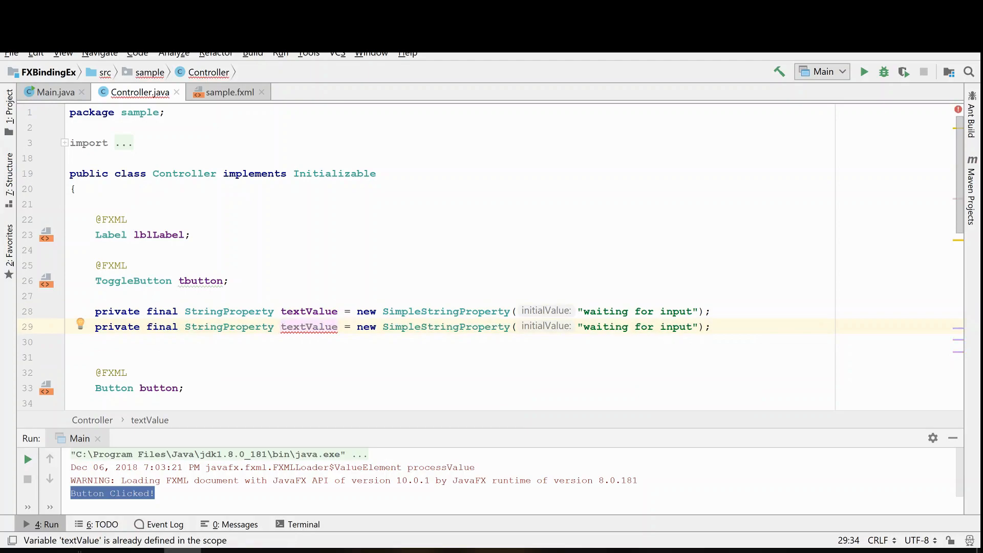
{"action": "type", "text": "Toggle"}
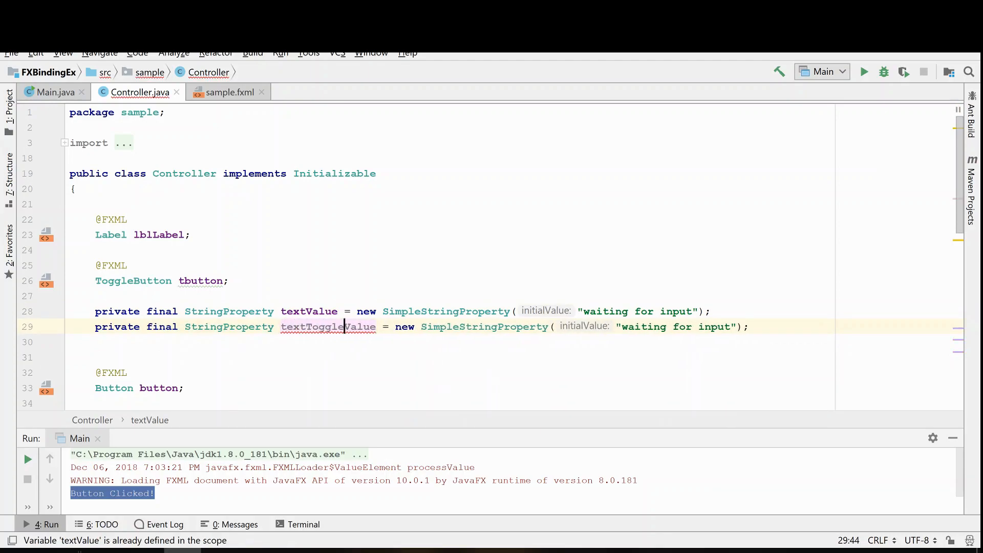
{"action": "double_click", "coordinate": [327, 325]}
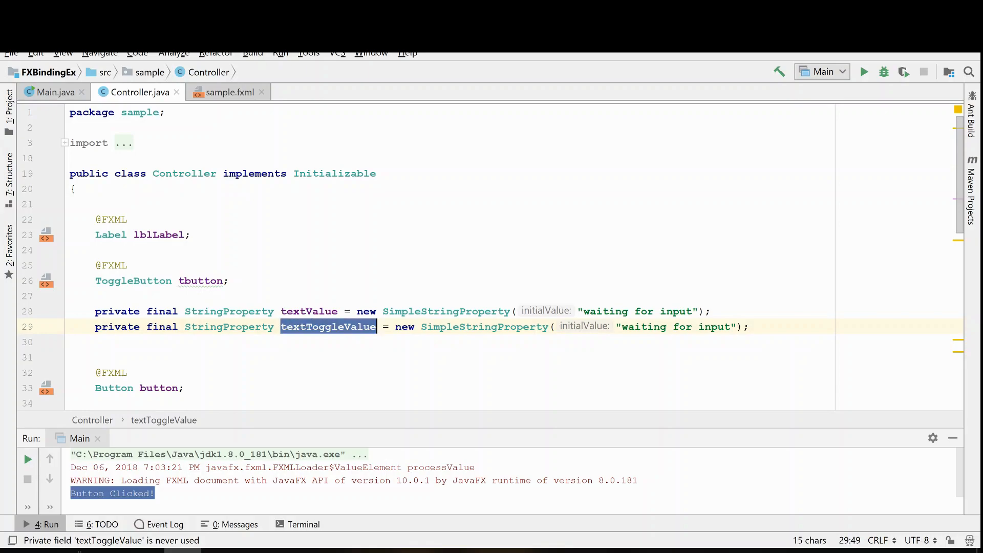
{"action": "left_click", "coordinate": [230, 92]}
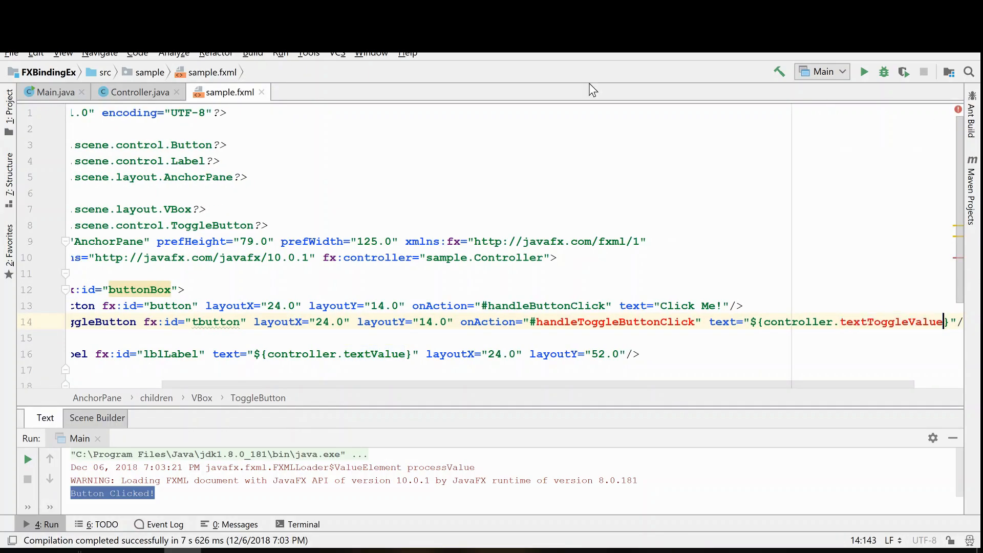
{"action": "left_click", "coordinate": [136, 92]}
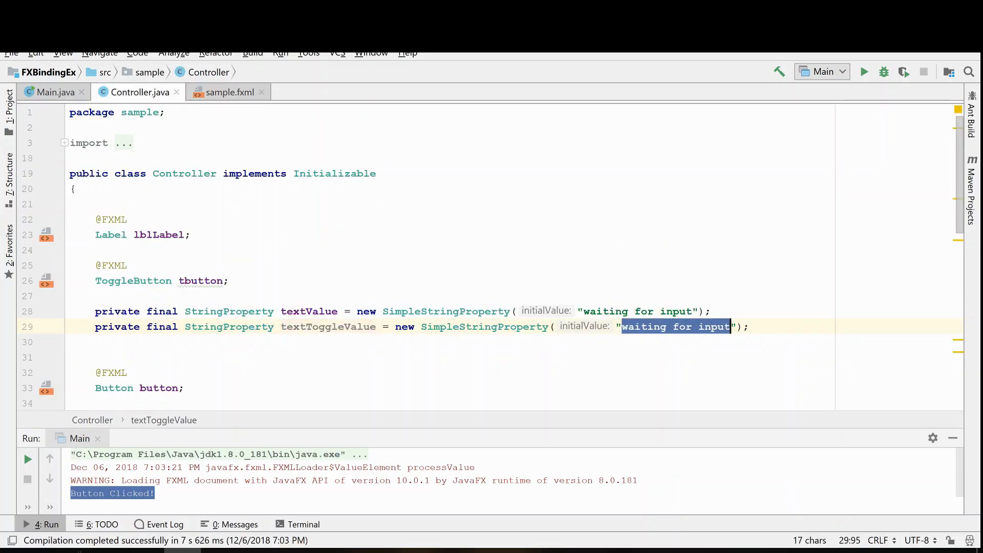
{"action": "type", "text": "Toggle ME"}
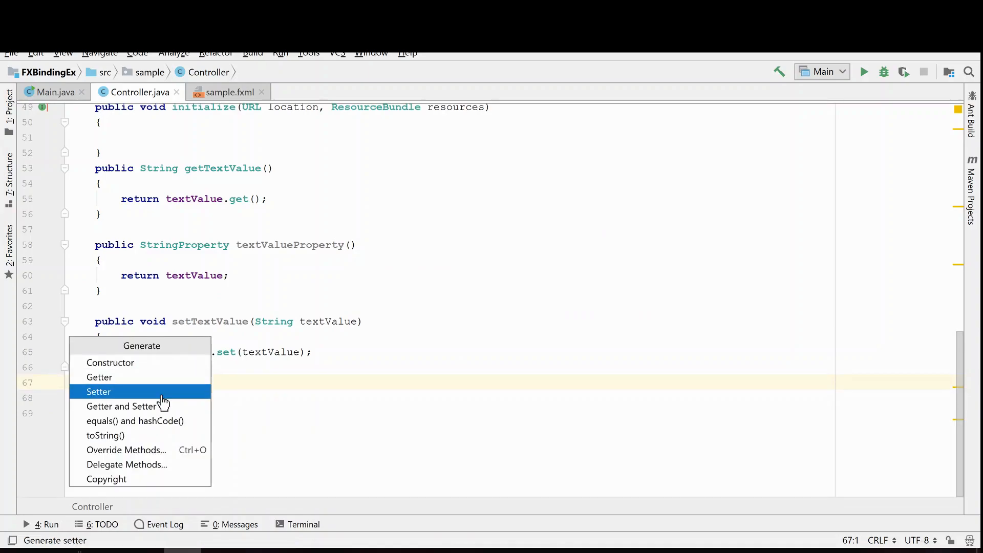
Generate a setter for textToggleValue via the Generate menu
{"action": "left_click", "coordinate": [98, 392]}
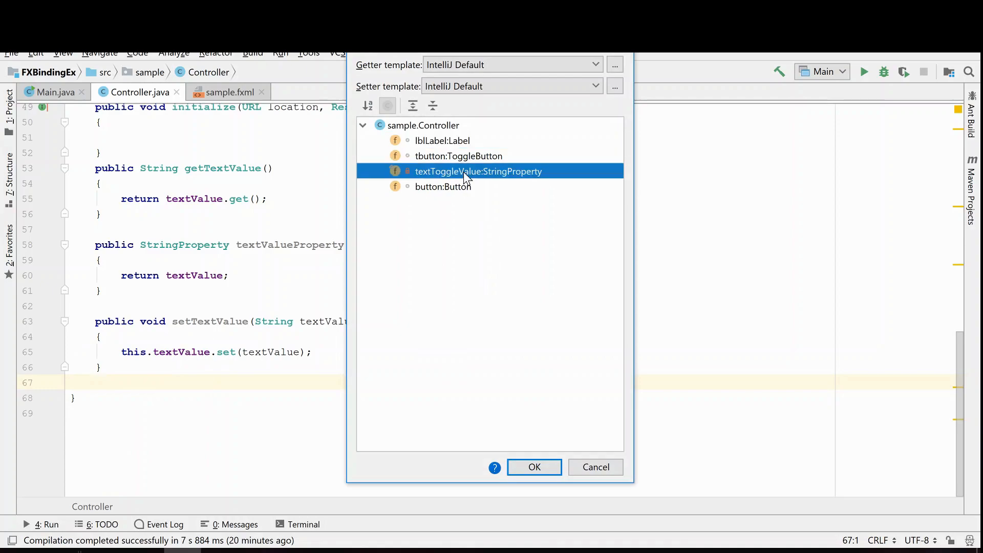
{"action": "left_click", "coordinate": [534, 467]}
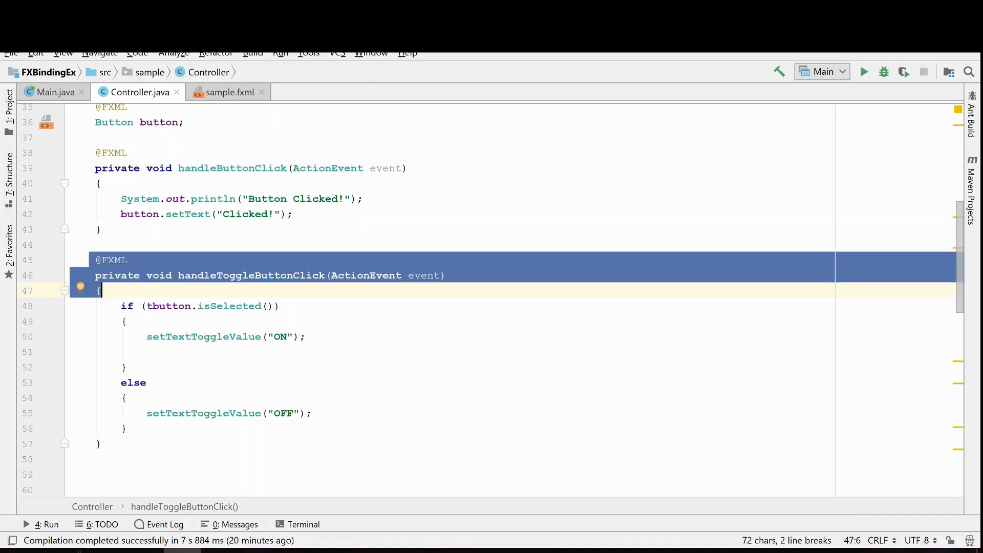
Make handleToggleButtonClick set textToggleValue ON/OFF, run the app, toggle twice and close it
{"action": "left_click", "coordinate": [124, 321]}
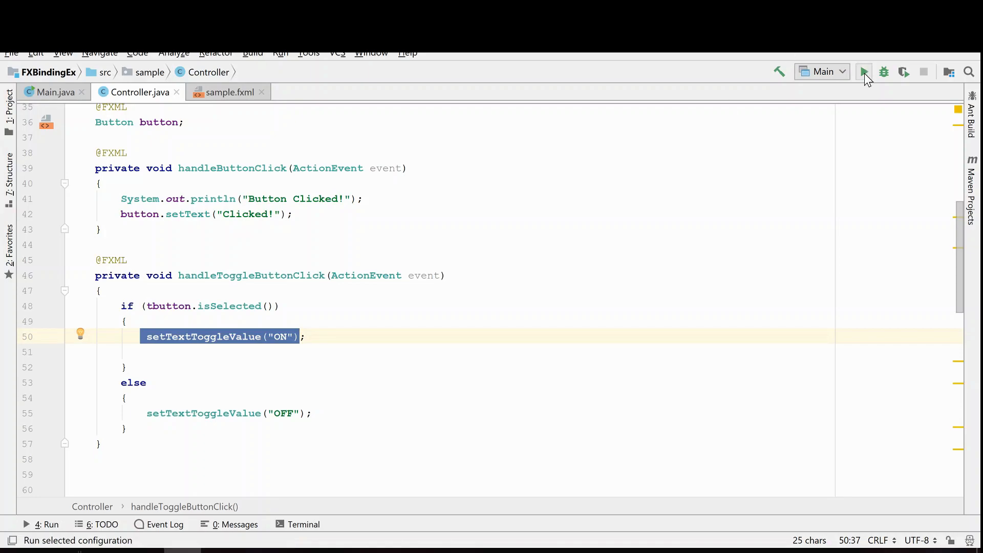
{"action": "left_click", "coordinate": [864, 71]}
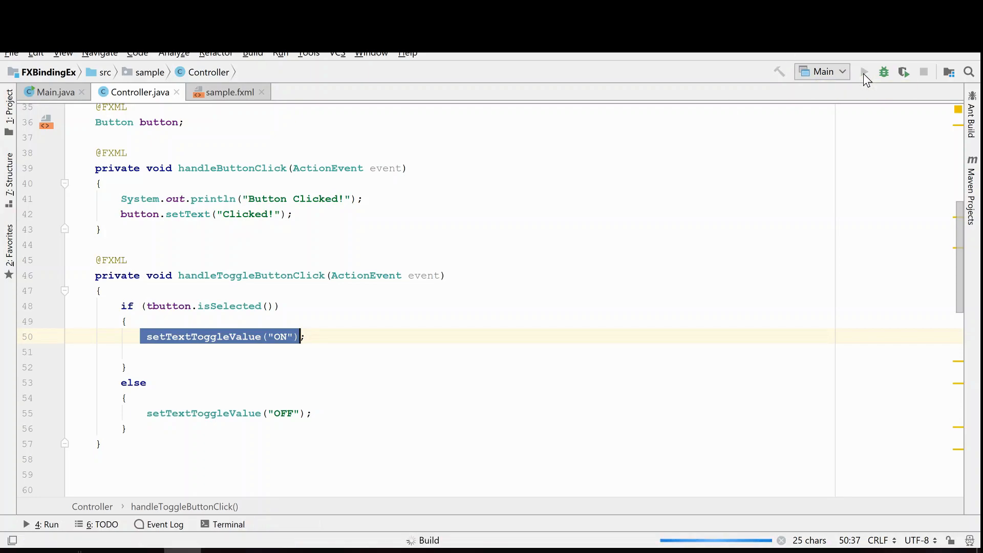
{"action": "left_click", "coordinate": [864, 71]}
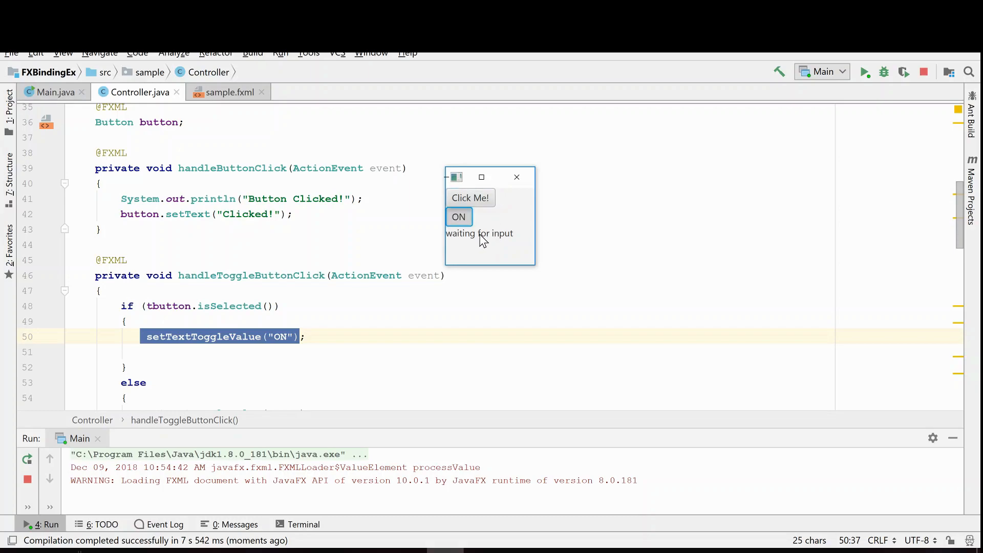
{"action": "left_click", "coordinate": [459, 217]}
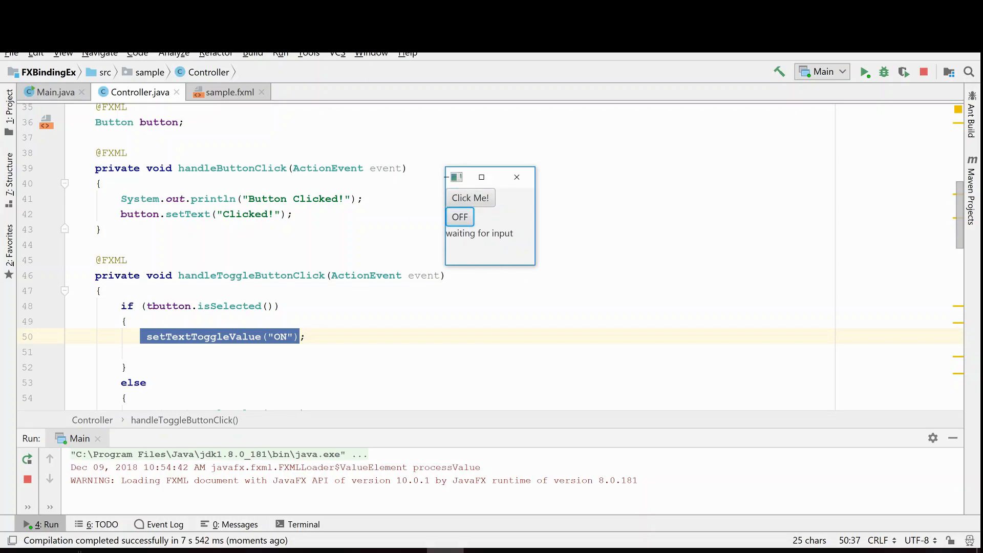
{"action": "mouse_move", "coordinate": [537, 195]}
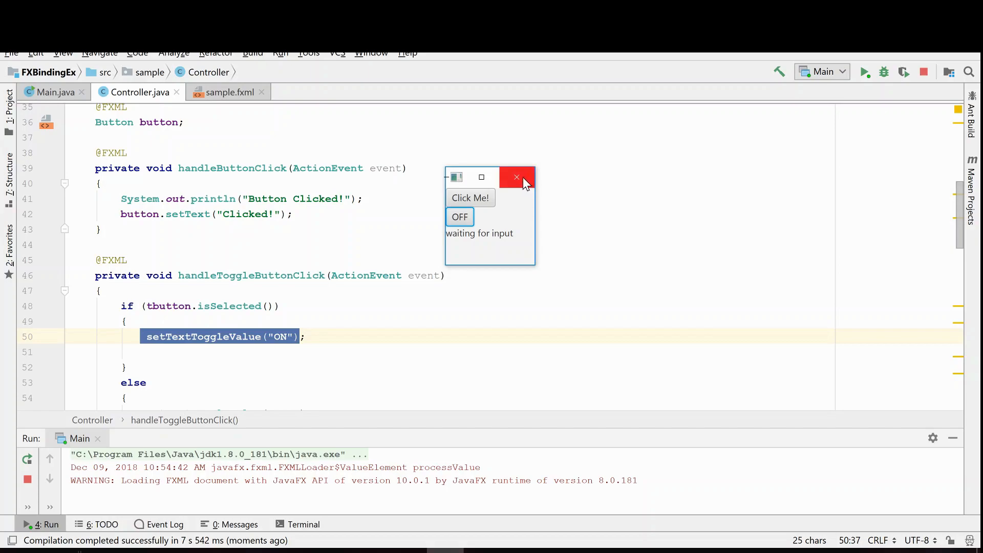
{"action": "left_click", "coordinate": [516, 177]}
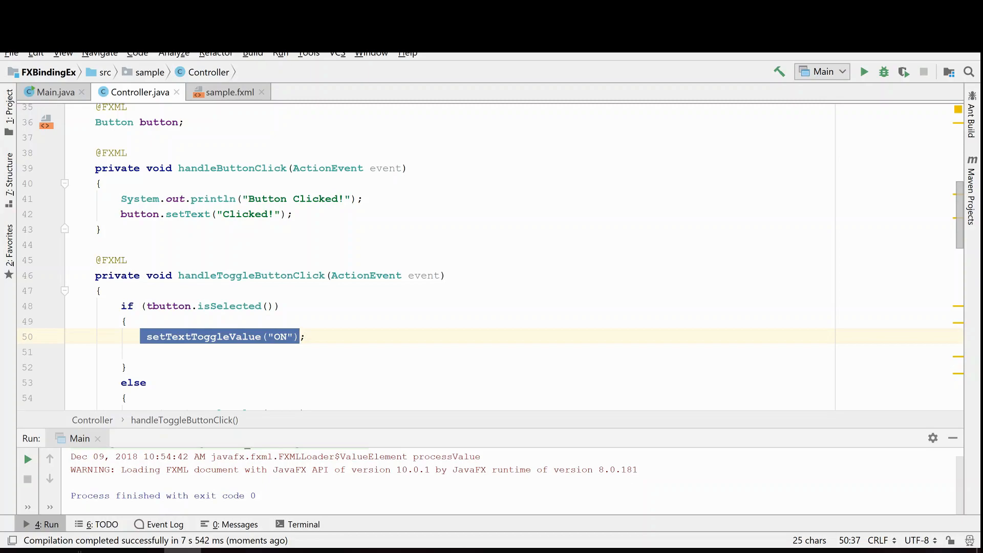
Comment out handleToggleButtonClick and remove the ToggleButton's onAction attribute from sample.fxml
{"action": "scroll", "scroll_direction": "down", "scroll_amount": 3}
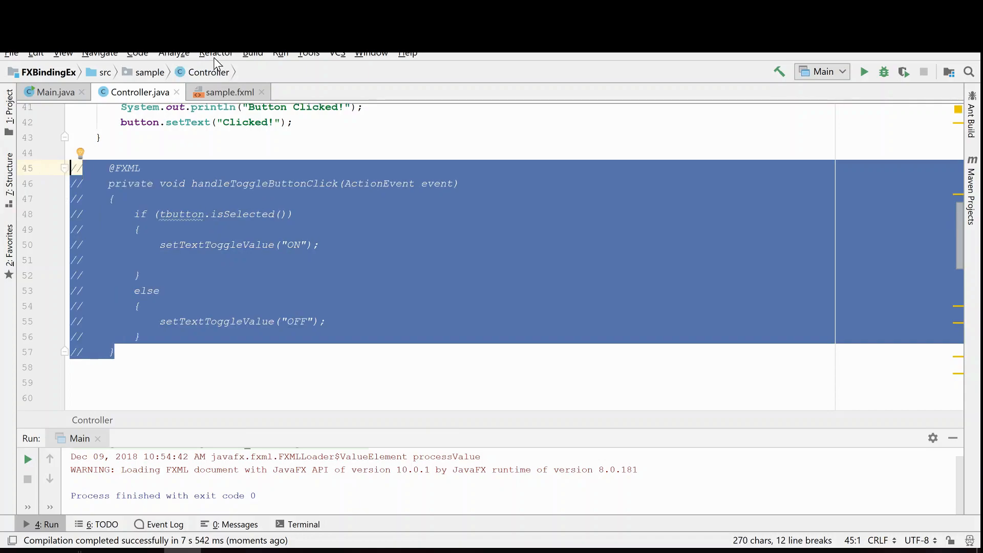
{"action": "left_click", "coordinate": [228, 92]}
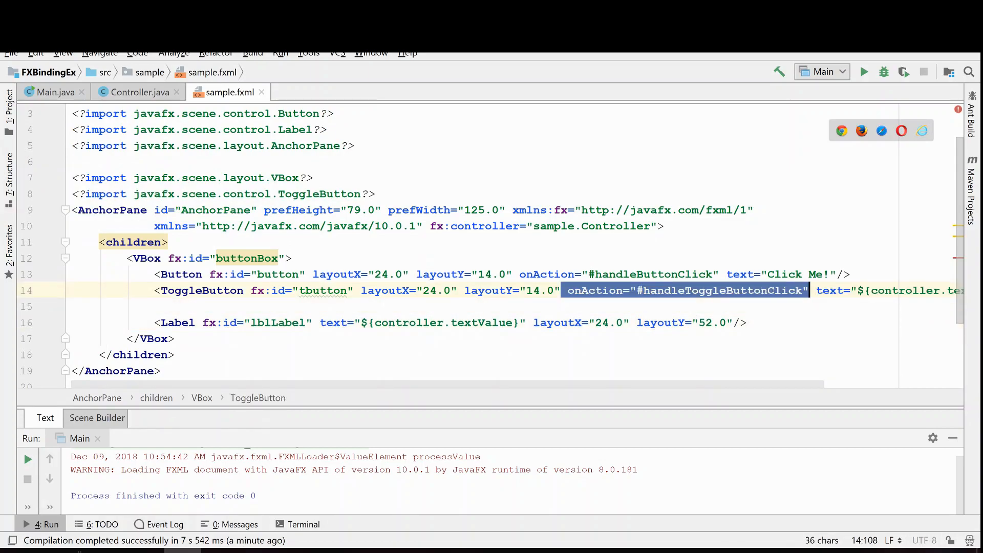
{"action": "key", "text": "Delete"}
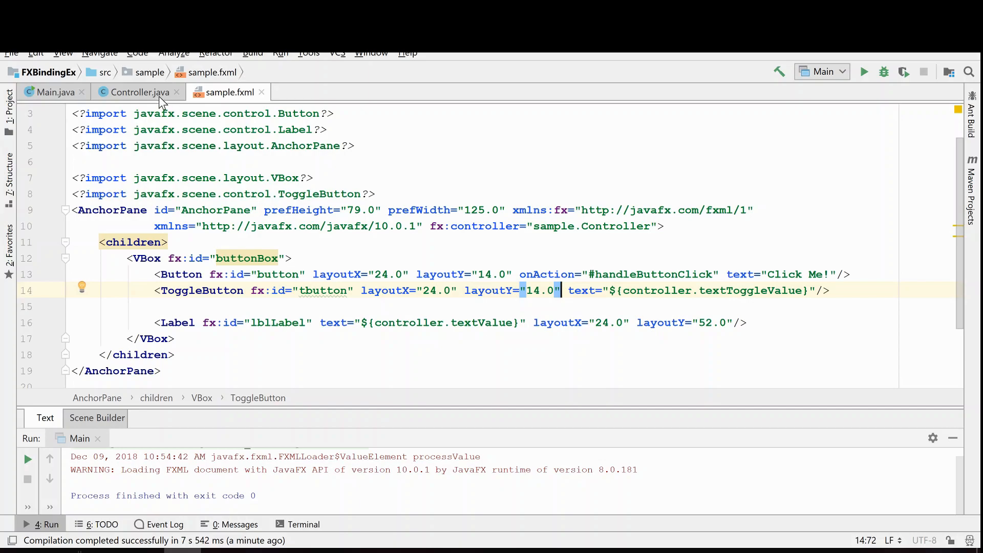
{"action": "left_click", "coordinate": [136, 92]}
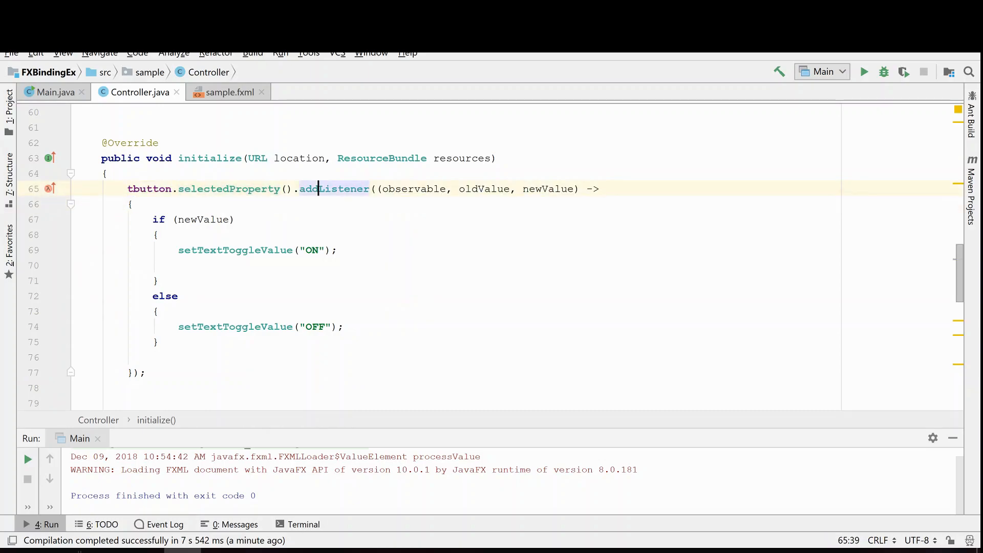
Make the listener's condition read if (newValue) with the trailing comment //is selected state
{"action": "double_click", "coordinate": [228, 189]}
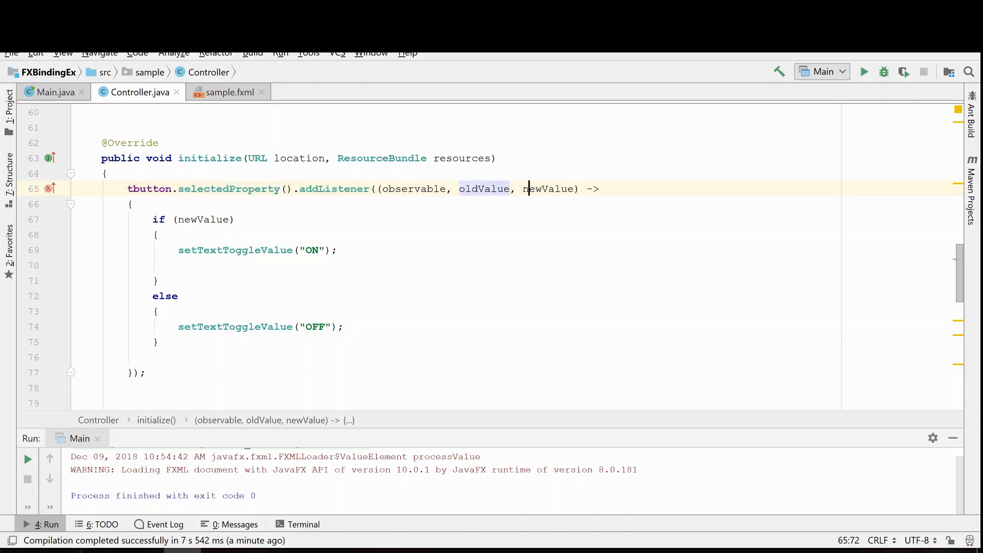
{"action": "double_click", "coordinate": [547, 188]}
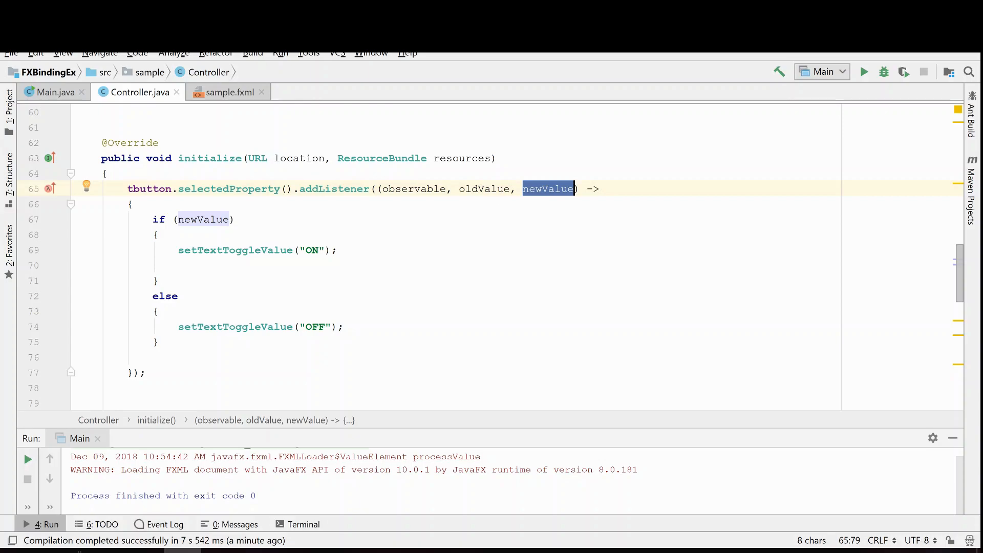
{"action": "type", "text": "."}
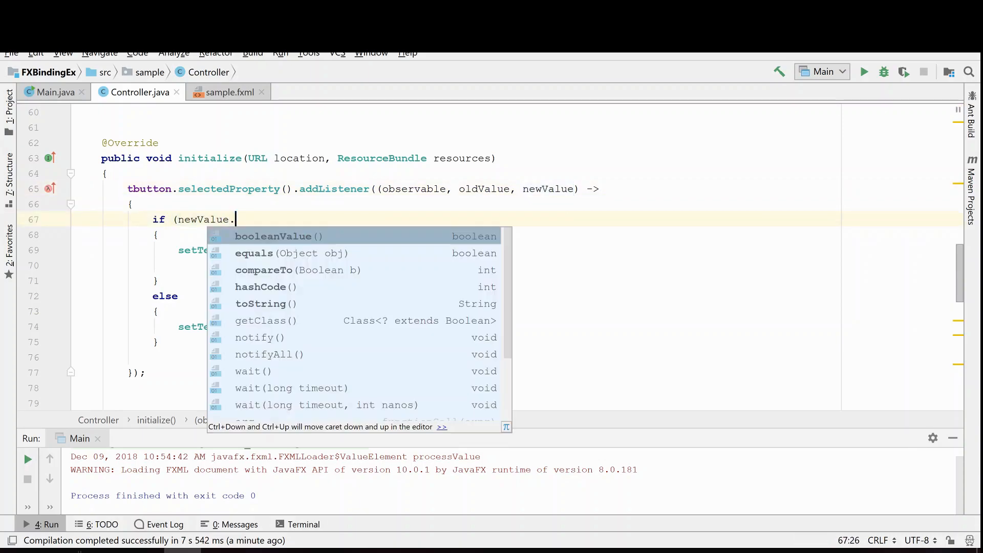
{"action": "type", "text": ")//is selected"}
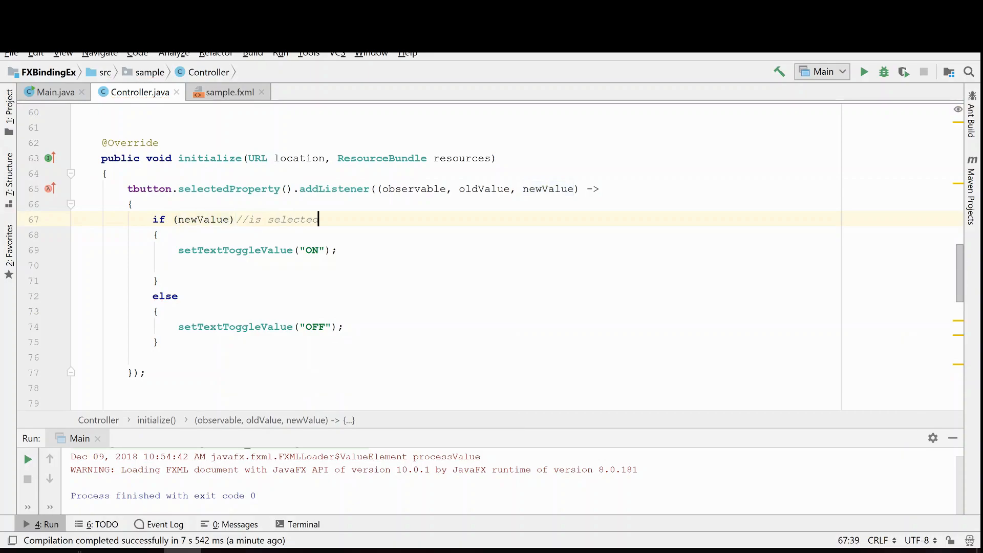
{"action": "type", "text": "st"}
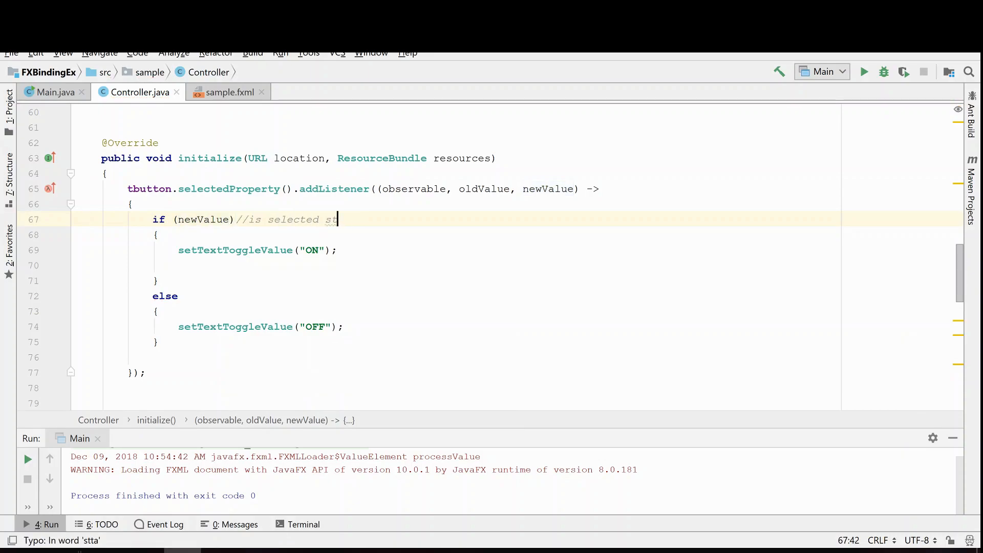
{"action": "type", "text": "ate"}
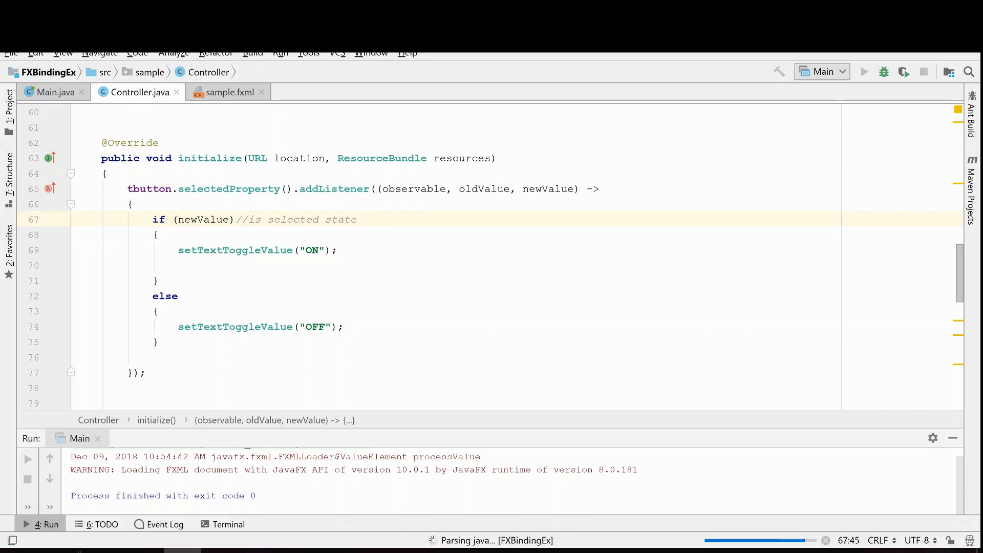
{"action": "left_click", "coordinate": [864, 72]}
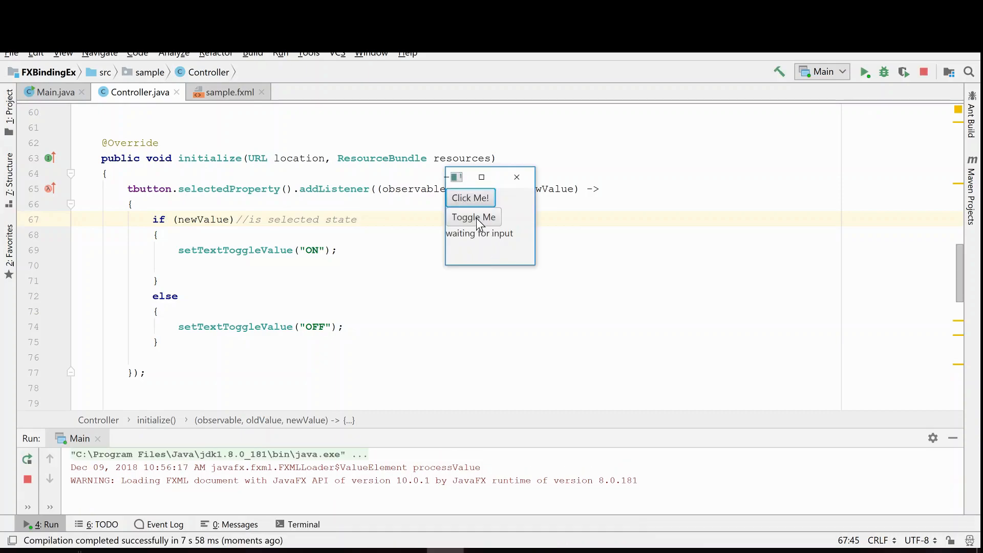
{"action": "left_click", "coordinate": [473, 217]}
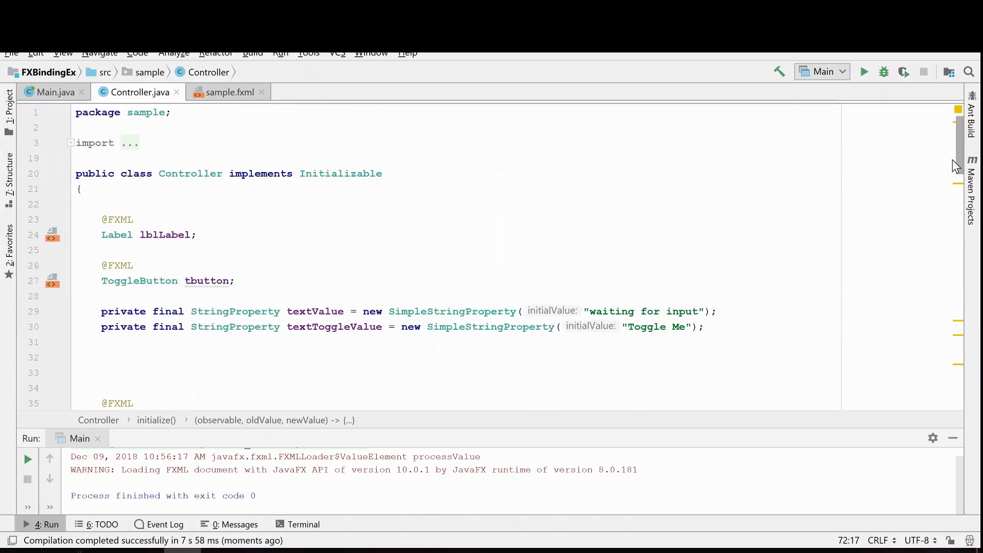
Change tbutton's type to CheckBox in Controller.java and rename the ToggleButton element to CheckBox in sample.fxml
{"action": "double_click", "coordinate": [139, 281]}
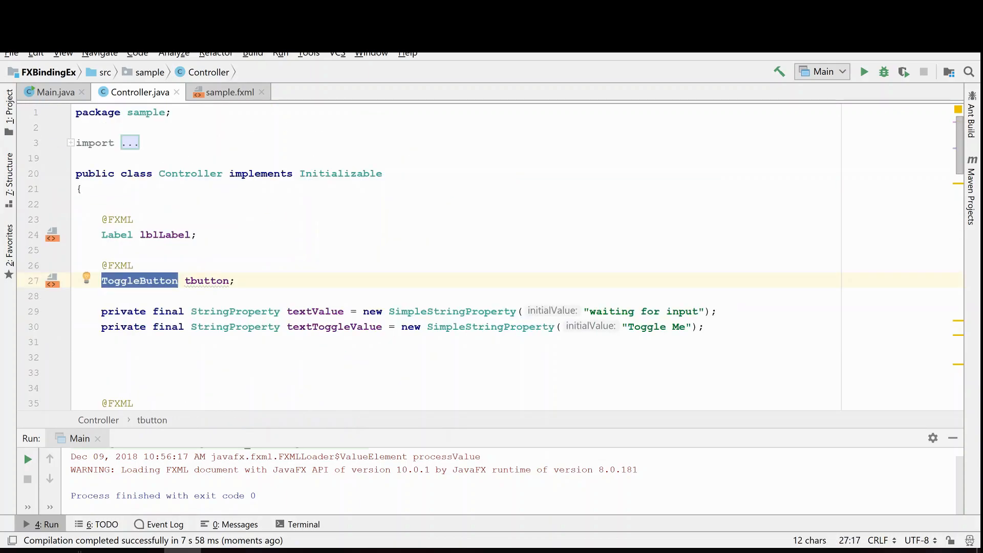
{"action": "type", "text": "Ch tbutton;"}
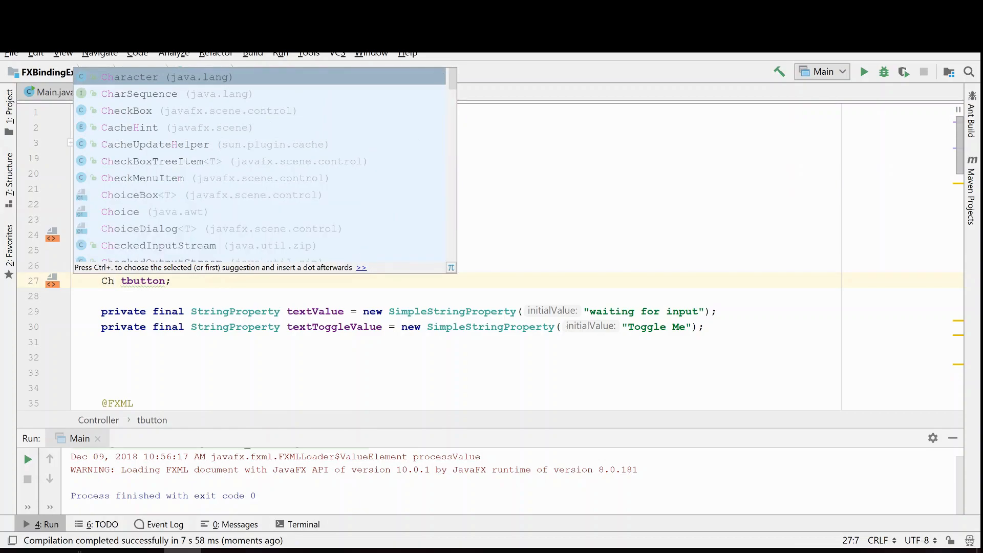
{"action": "type", "text": "eckBox"}
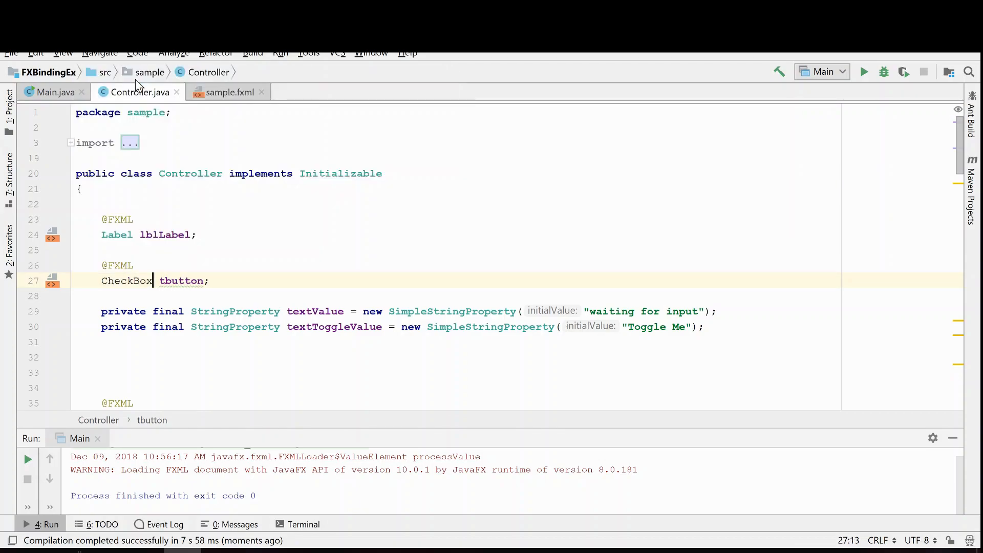
{"action": "left_click", "coordinate": [227, 92]}
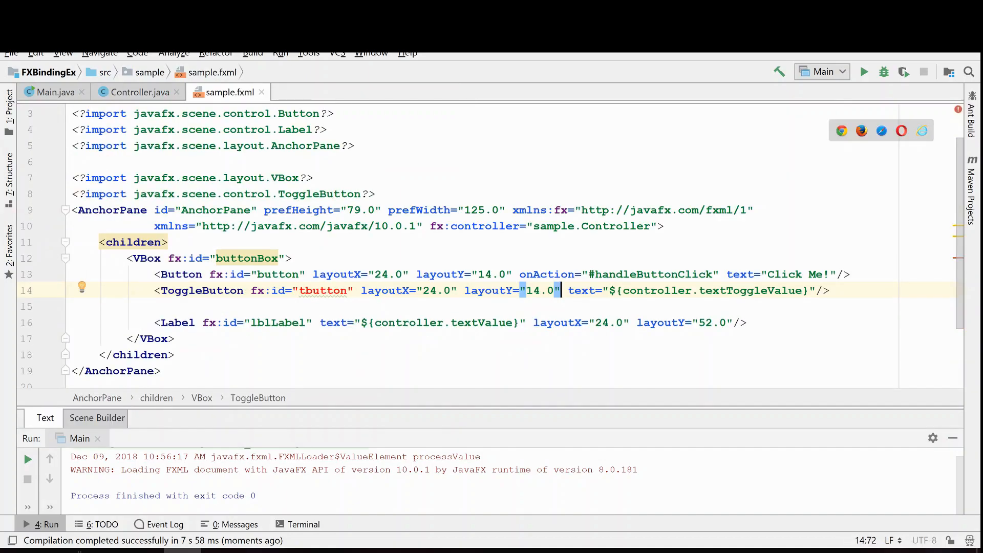
{"action": "double_click", "coordinate": [200, 290]}
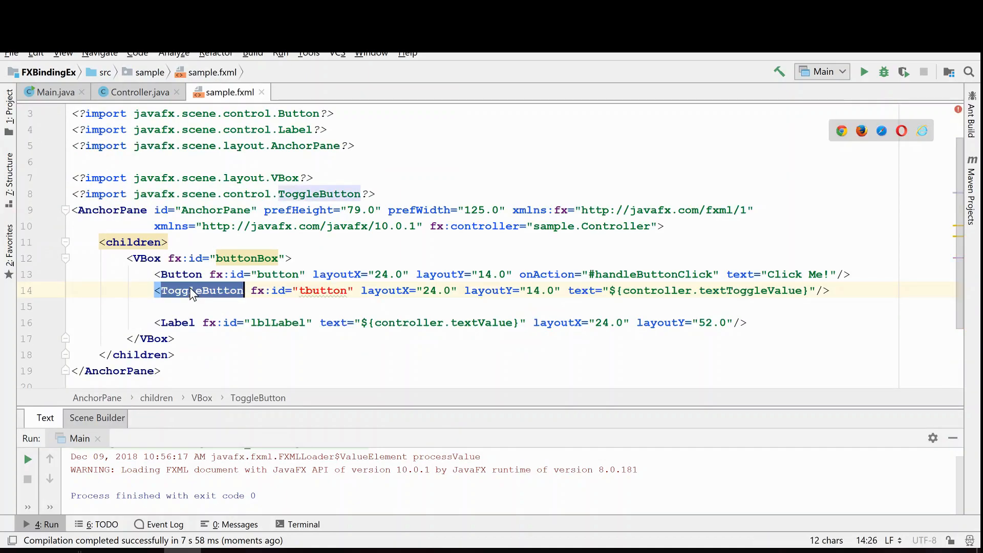
{"action": "type", "text": "CheckBox"}
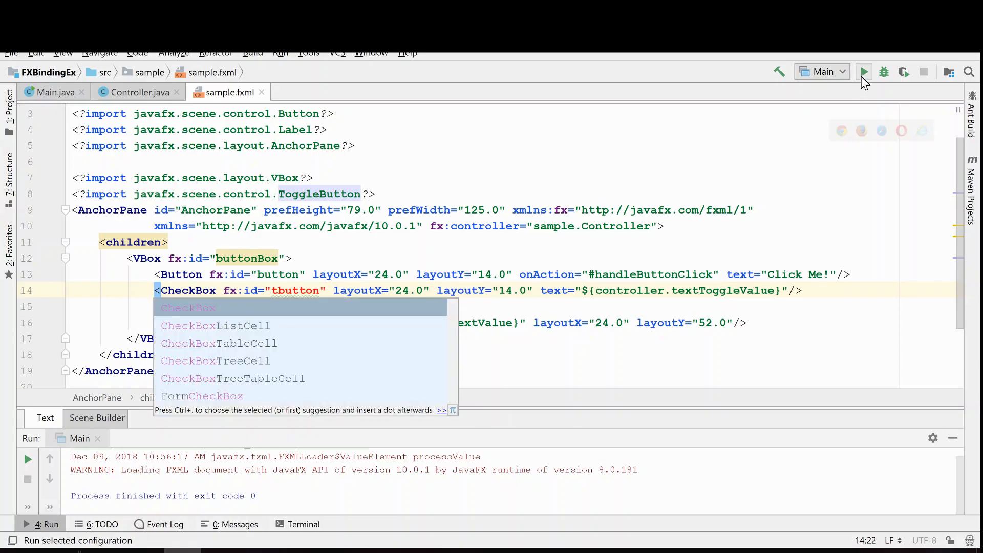
Run the app and check/uncheck the checkbox so its label switches between ON and OFF
{"action": "left_click", "coordinate": [864, 71]}
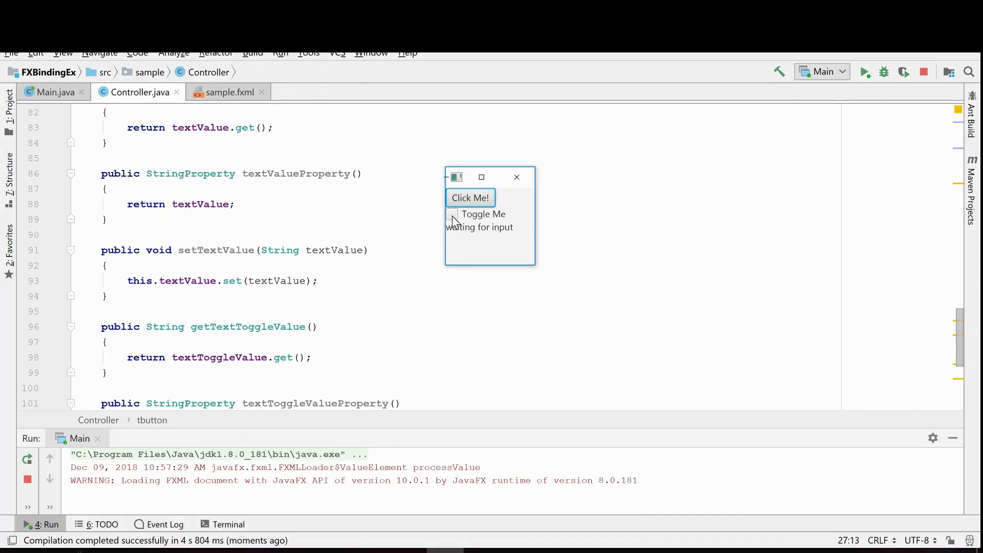
{"action": "left_click", "coordinate": [451, 214]}
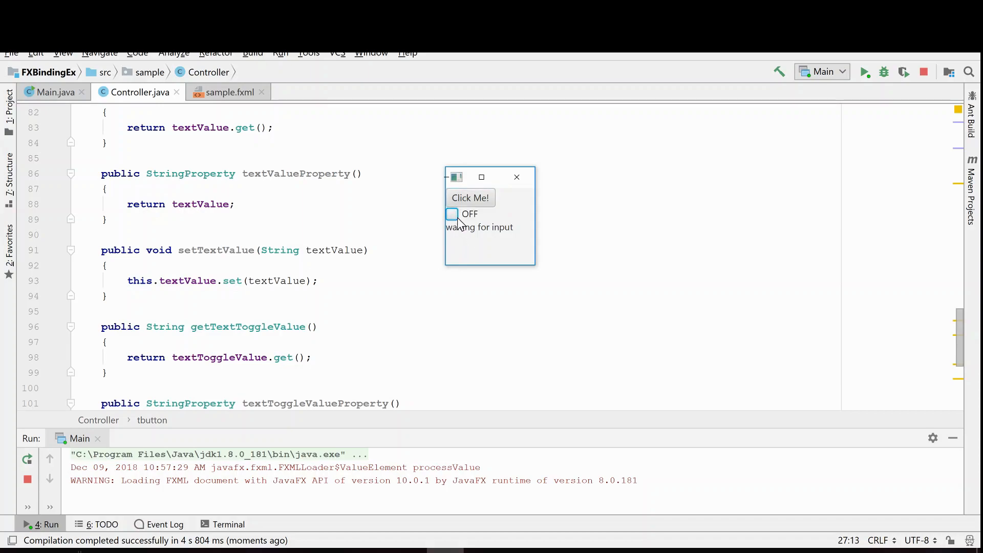
{"action": "left_click", "coordinate": [451, 214]}
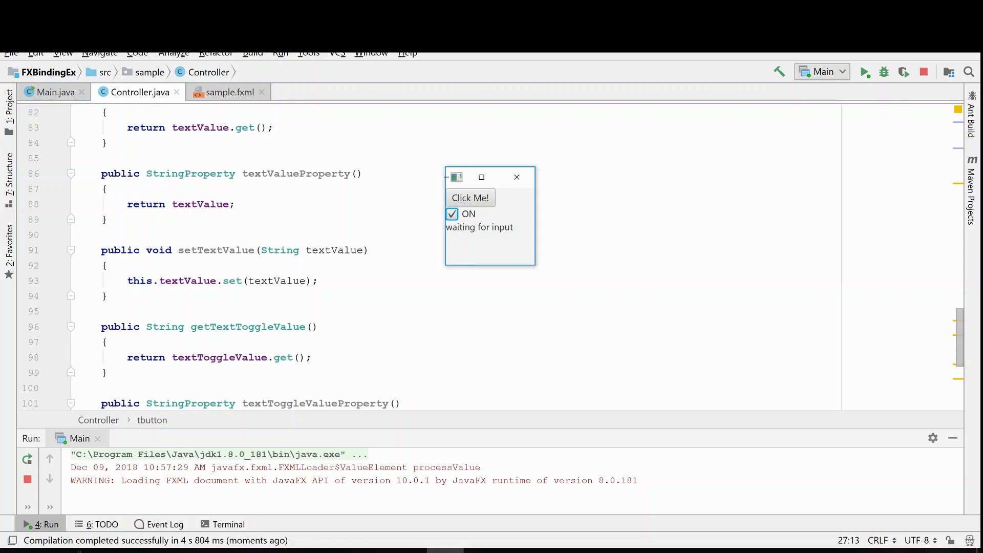
{"action": "mouse_move", "coordinate": [480, 213]}
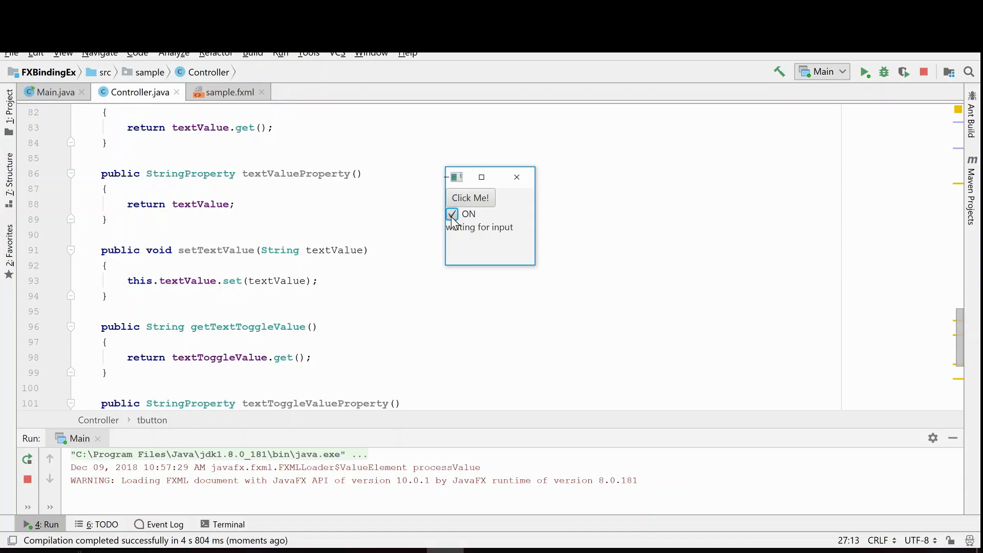
{"action": "left_click", "coordinate": [451, 214]}
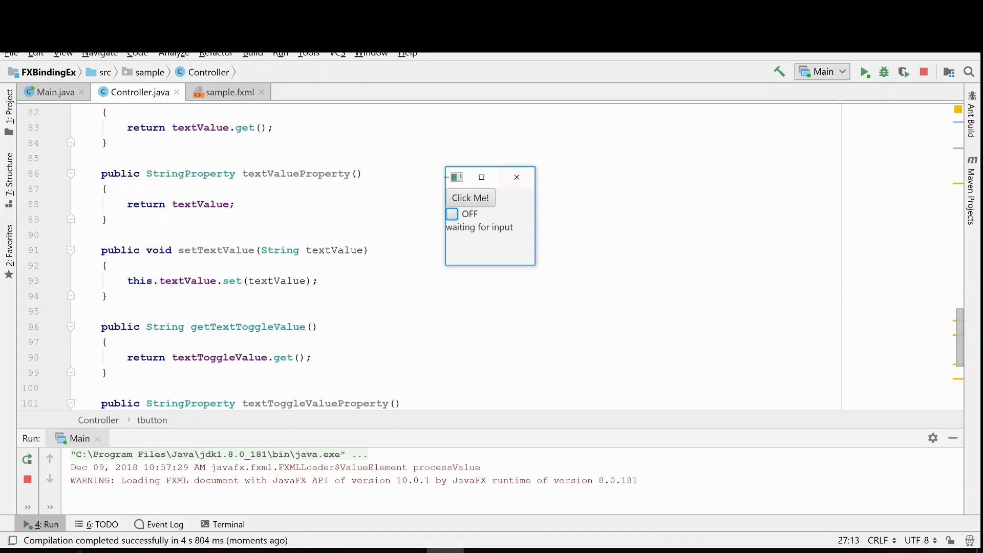